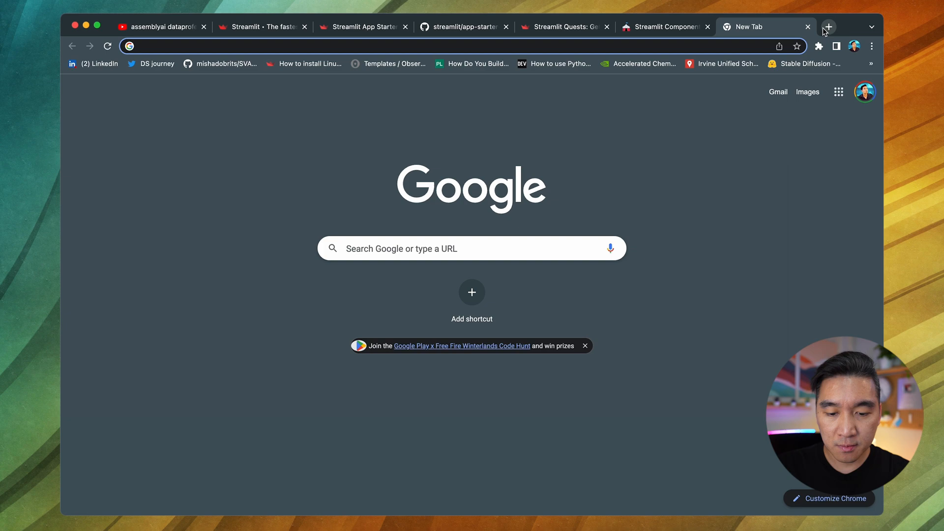
Step: Search Google for 'cheminformatic' and open the 'How to Build a Regression Model in Python' article
text(cheminformatics nantasenamat medium)
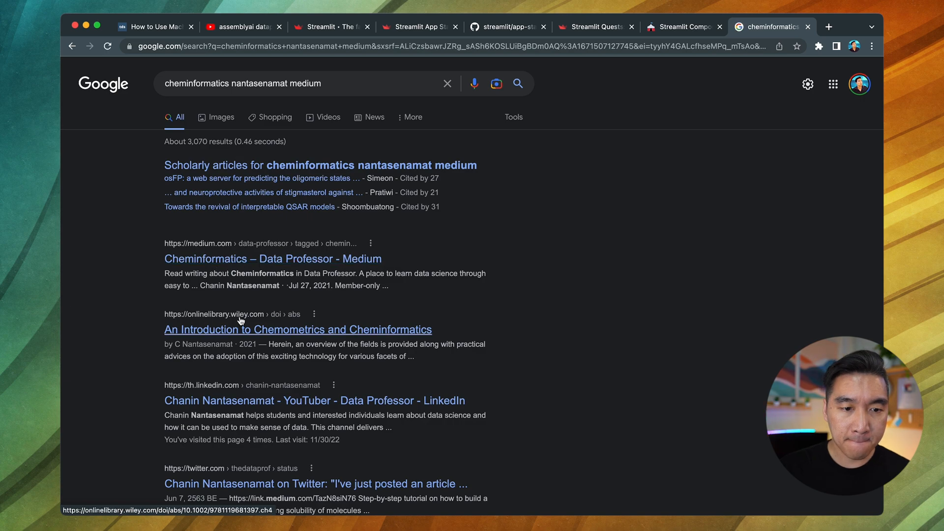
scroll(down, 3)
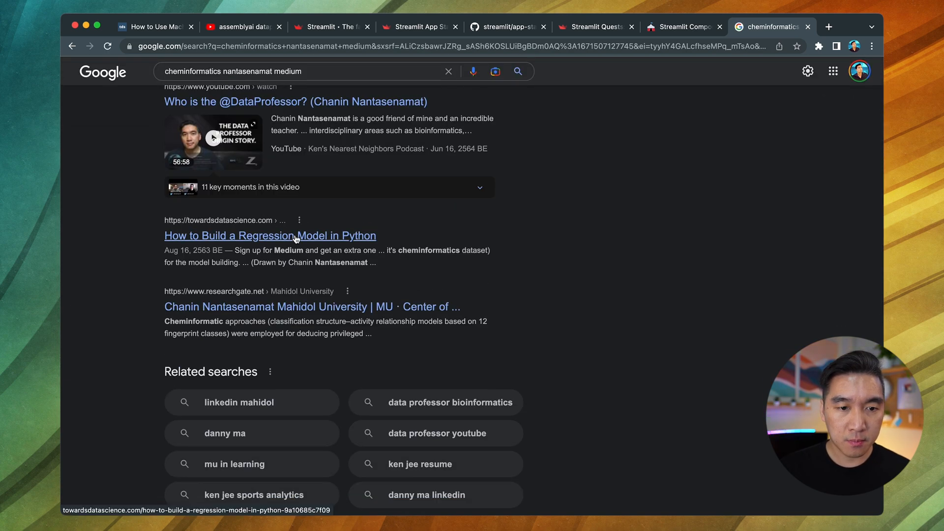
click(270, 236)
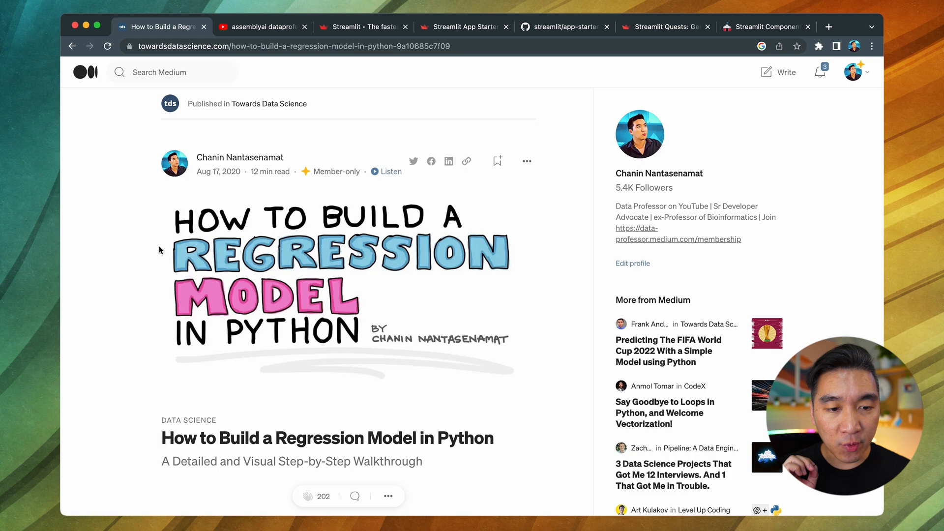
Step: Read down the Medium article past 'What we are Building Today?' to the workflow cartoon
scroll(down, 3)
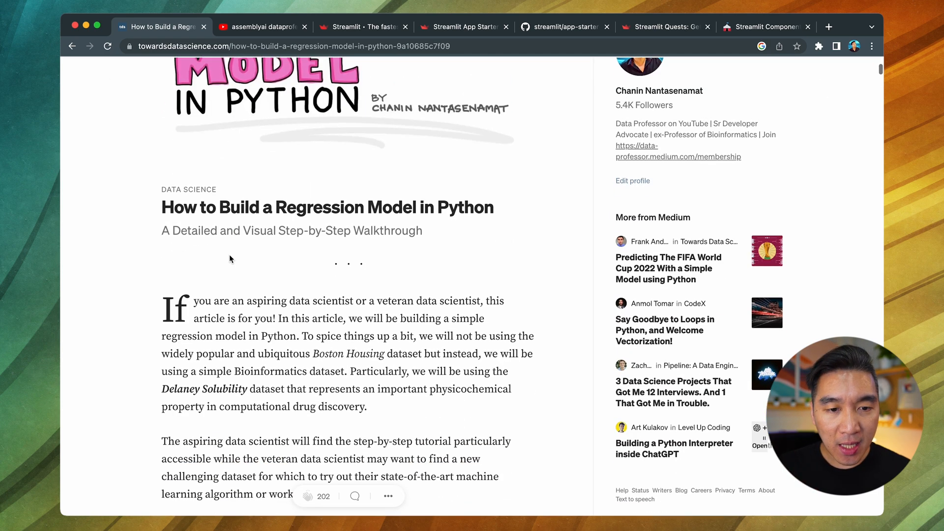
scroll(down, 3)
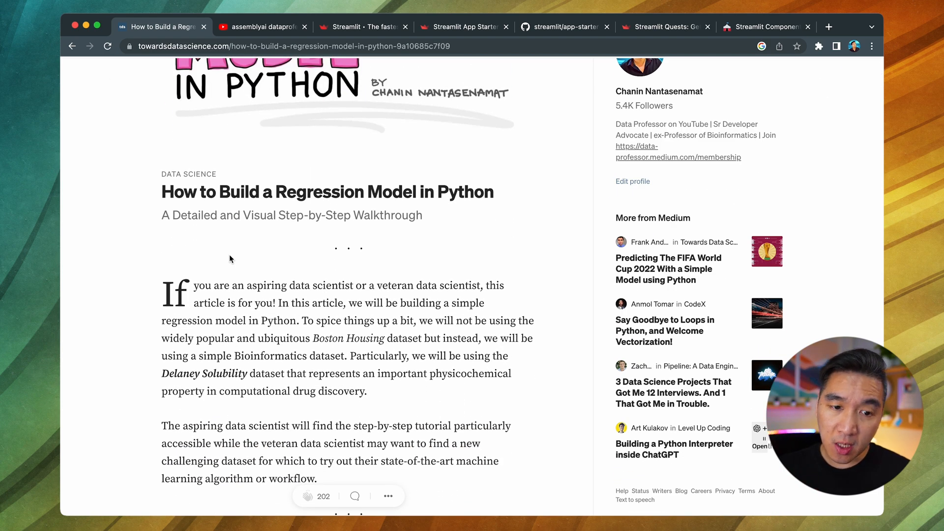
scroll(down, 3)
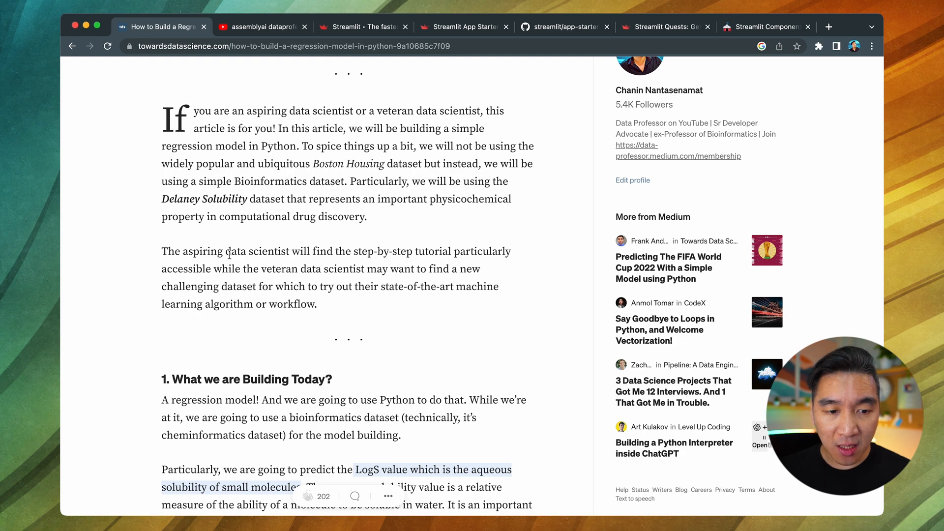
scroll(down, 3)
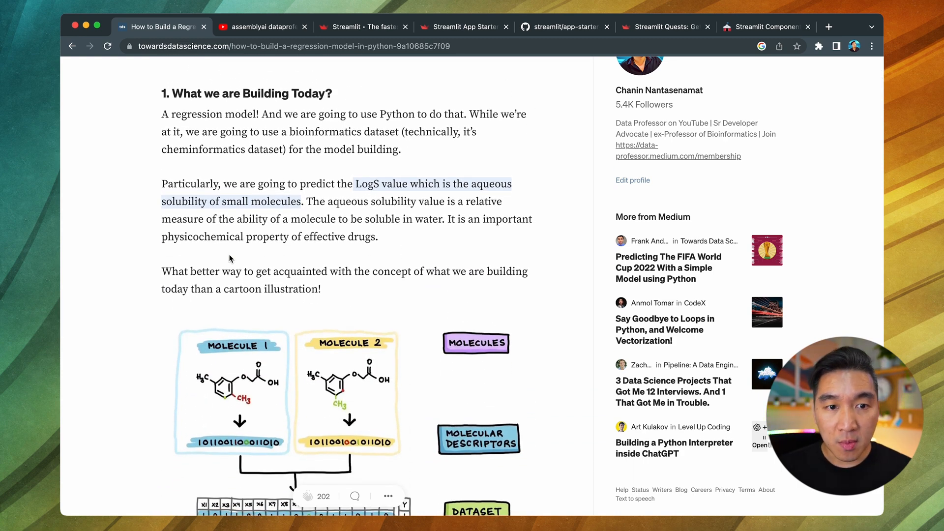
scroll(down, 3)
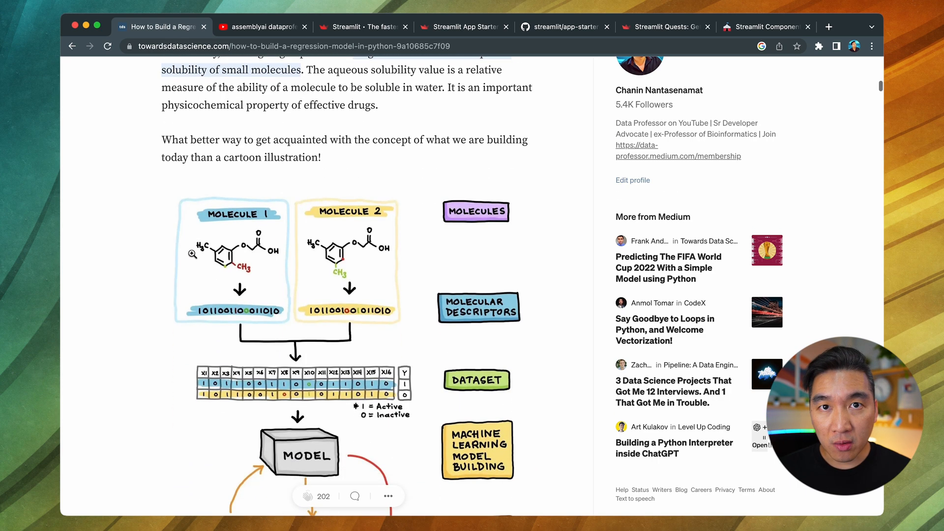
mouse_move(139, 278)
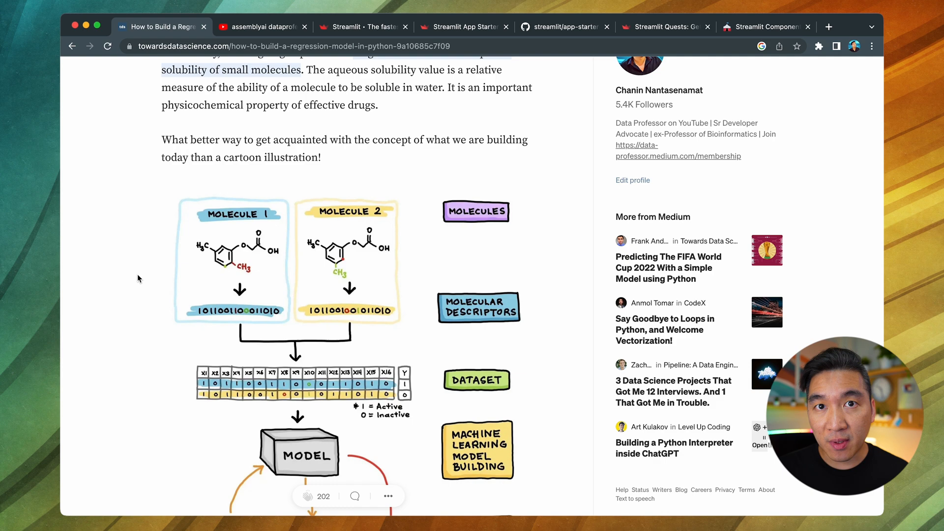
scroll(down, 3)
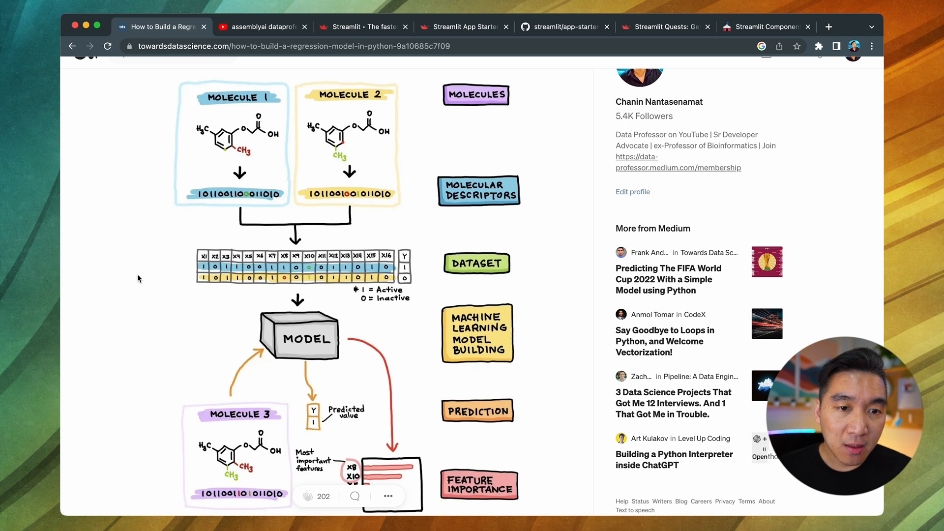
mouse_move(260, 95)
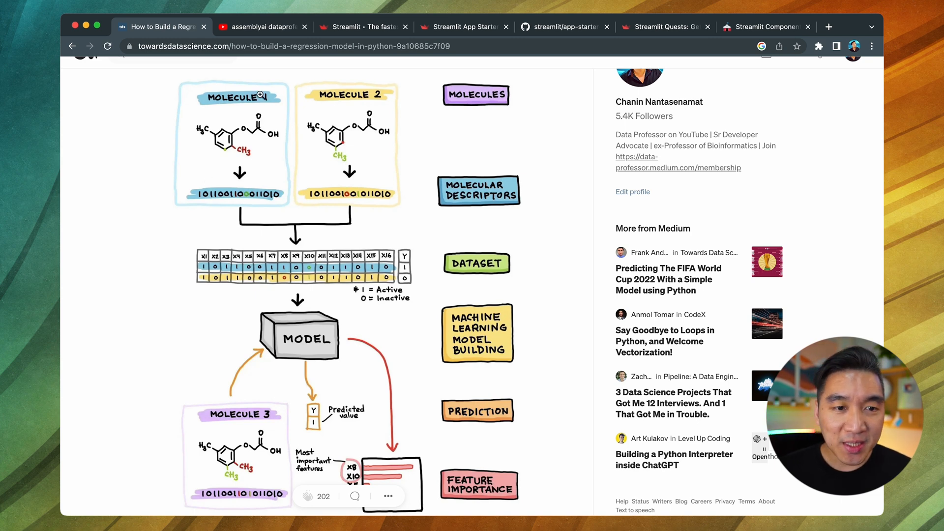
mouse_move(351, 140)
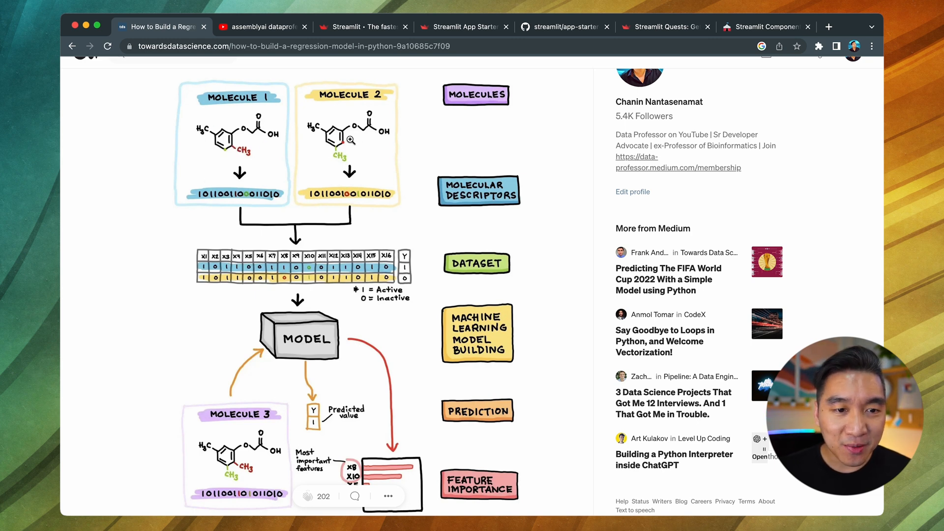
mouse_move(261, 145)
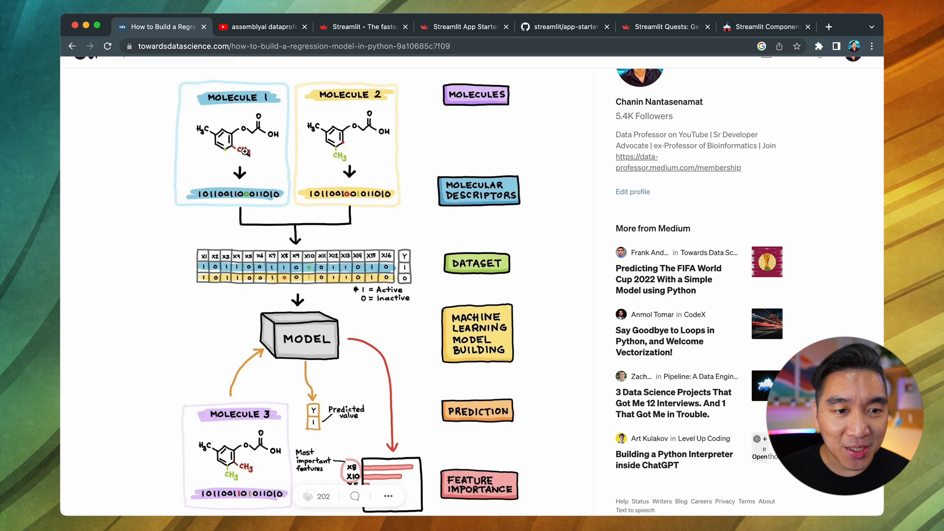
mouse_move(262, 155)
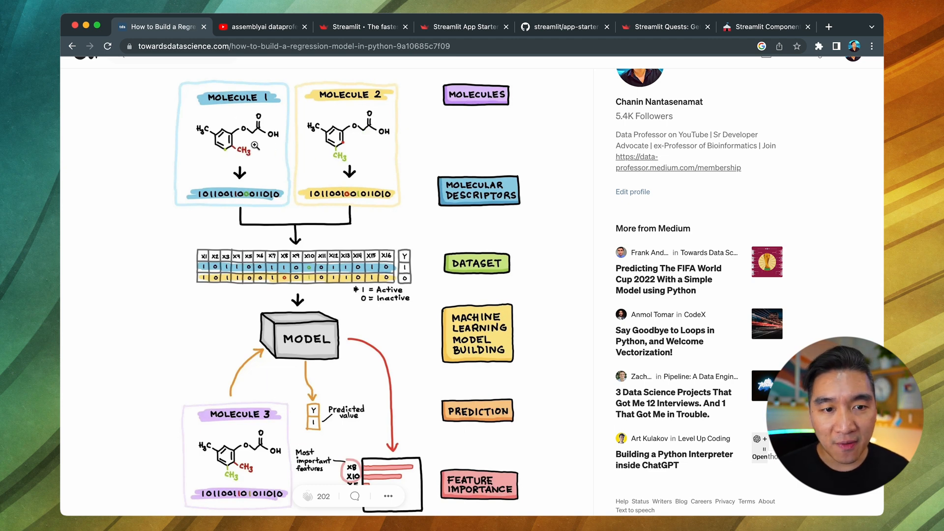
mouse_move(359, 175)
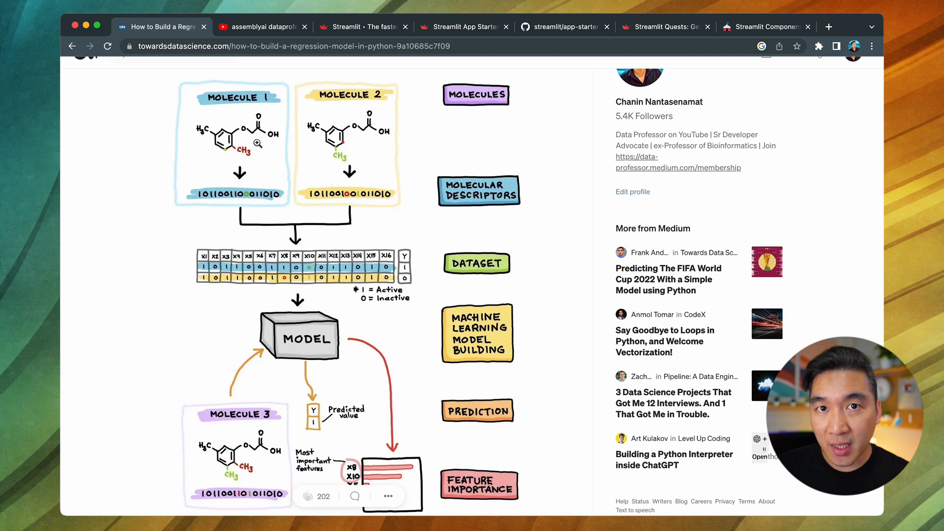
mouse_move(212, 200)
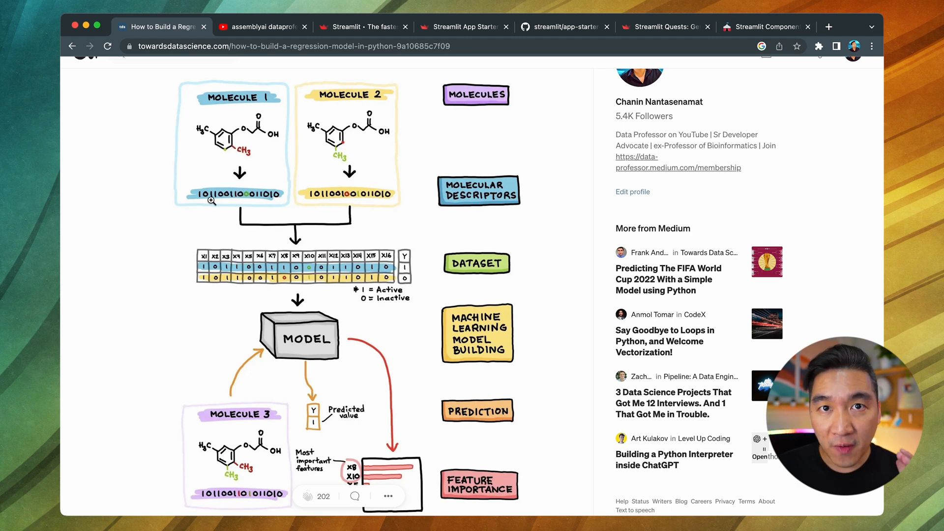
mouse_move(259, 115)
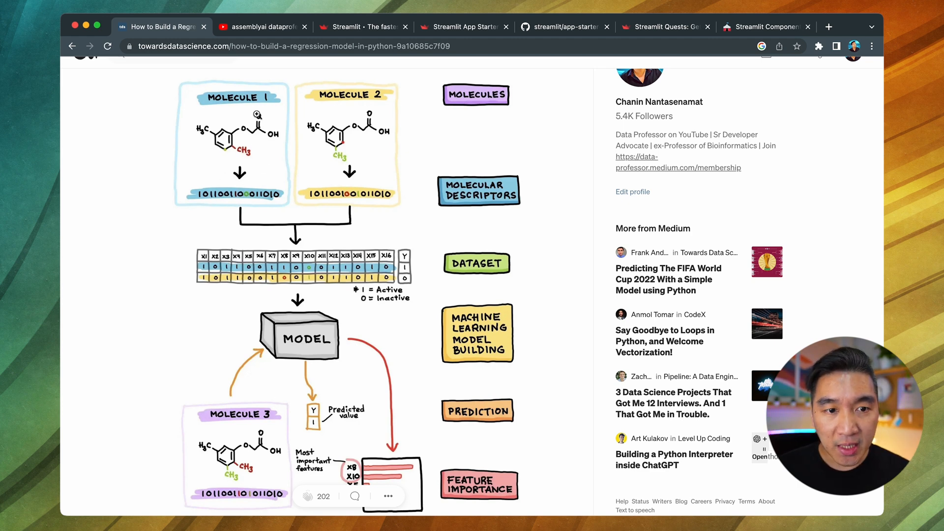
mouse_move(280, 270)
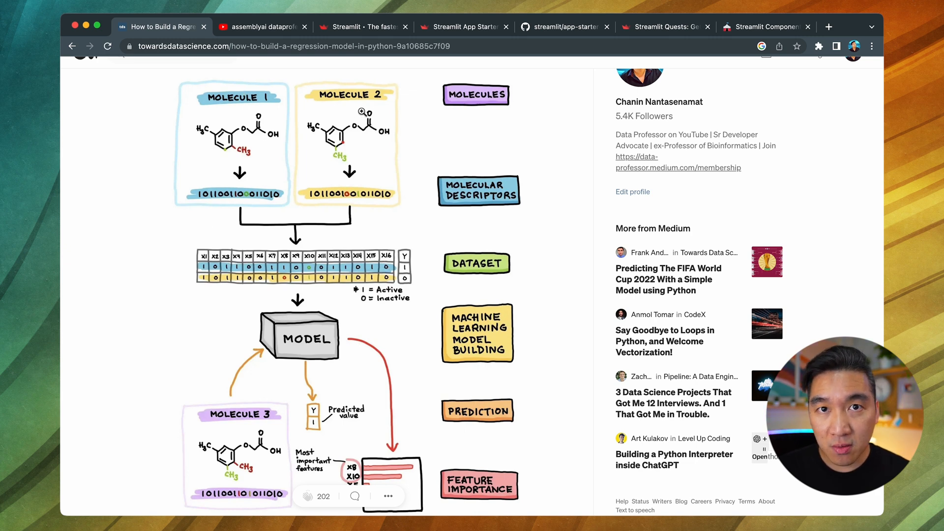
mouse_move(272, 279)
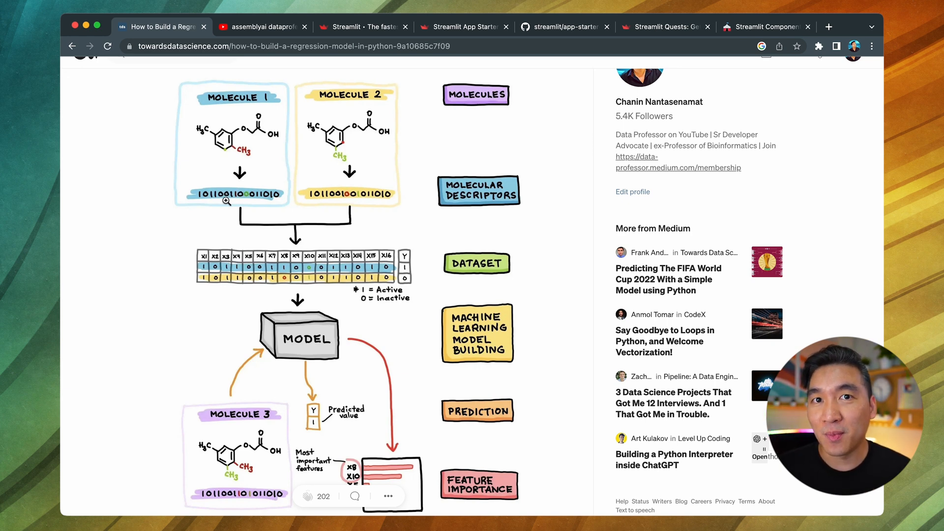
Step: Scroll to show the illustration's prediction and feature importance stages and its QSAR caption
scroll(down, 3)
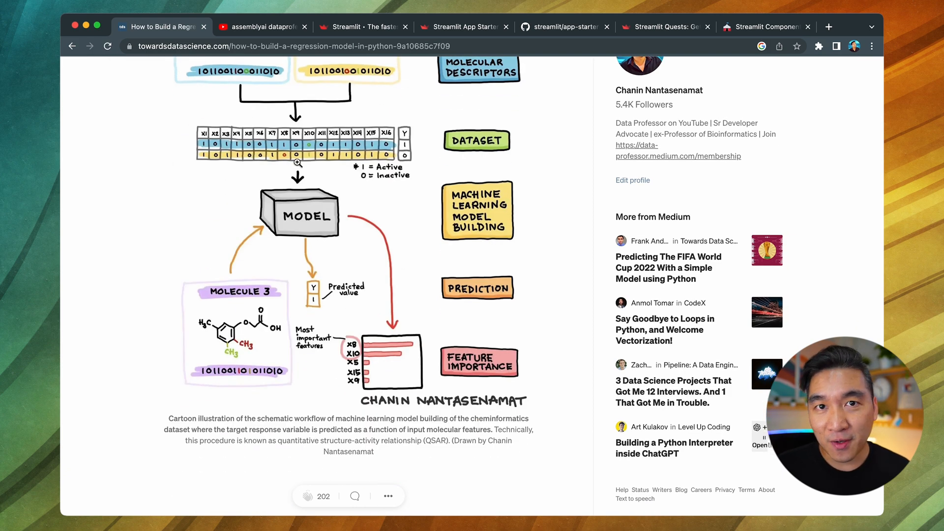
mouse_move(334, 133)
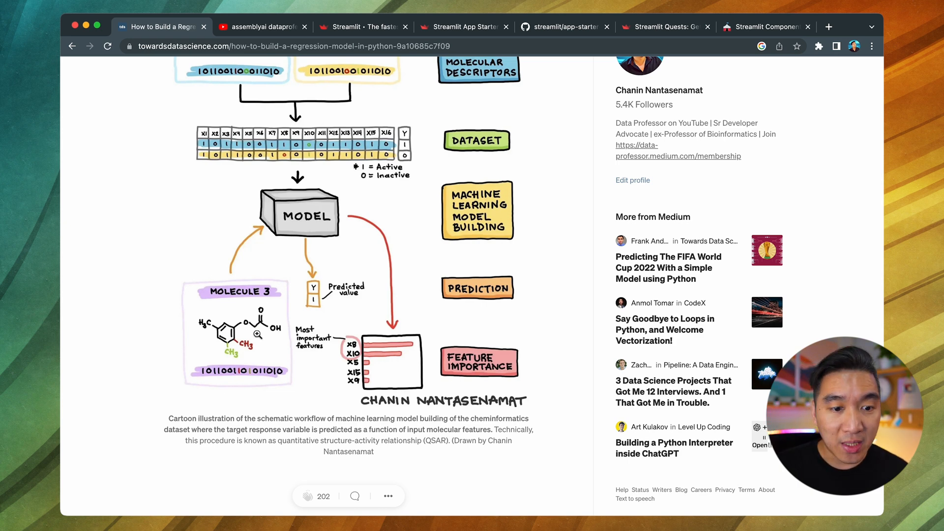
mouse_move(227, 363)
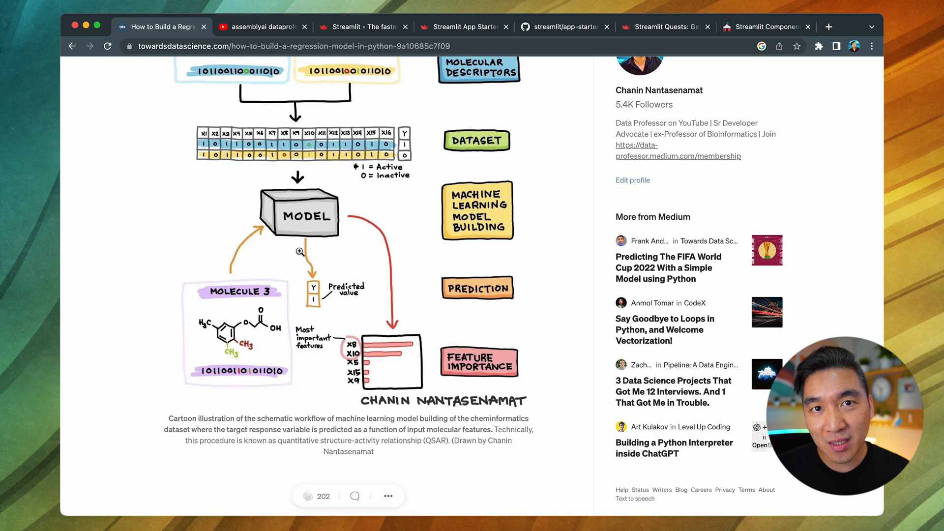
mouse_move(396, 315)
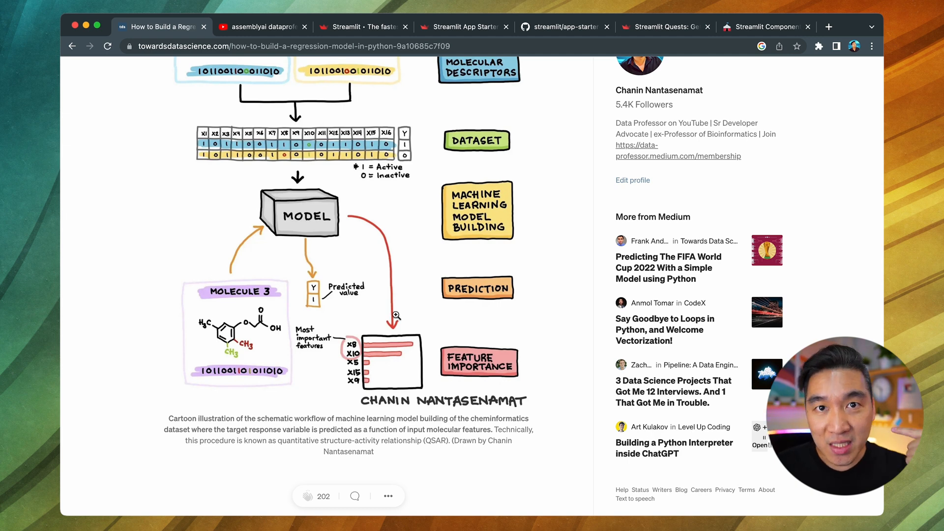
mouse_move(208, 309)
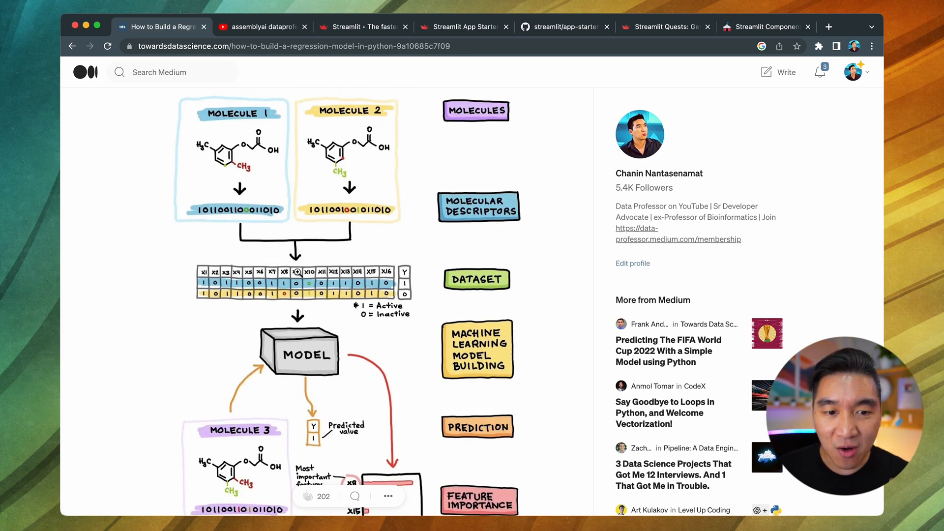
mouse_move(409, 326)
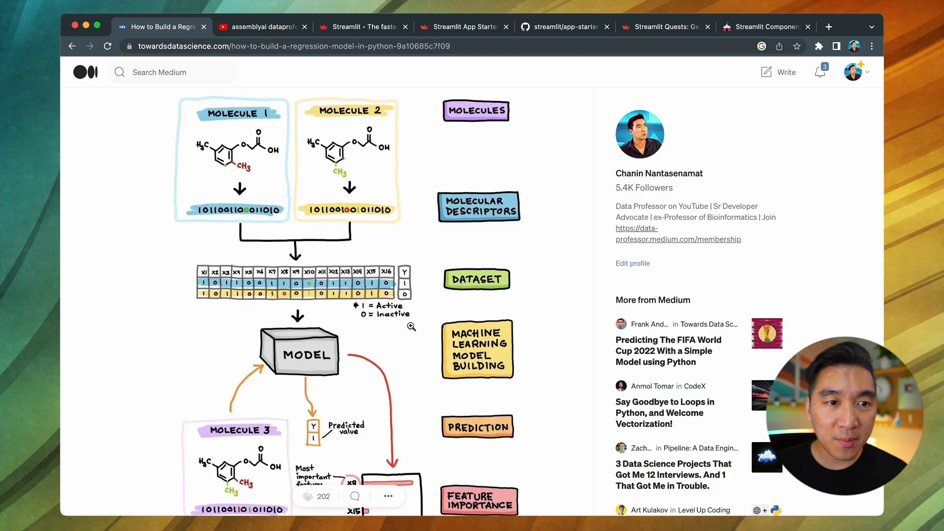
Step: Switch to the YouTube results for Data Professor's AssemblyAI tutorials
click(260, 27)
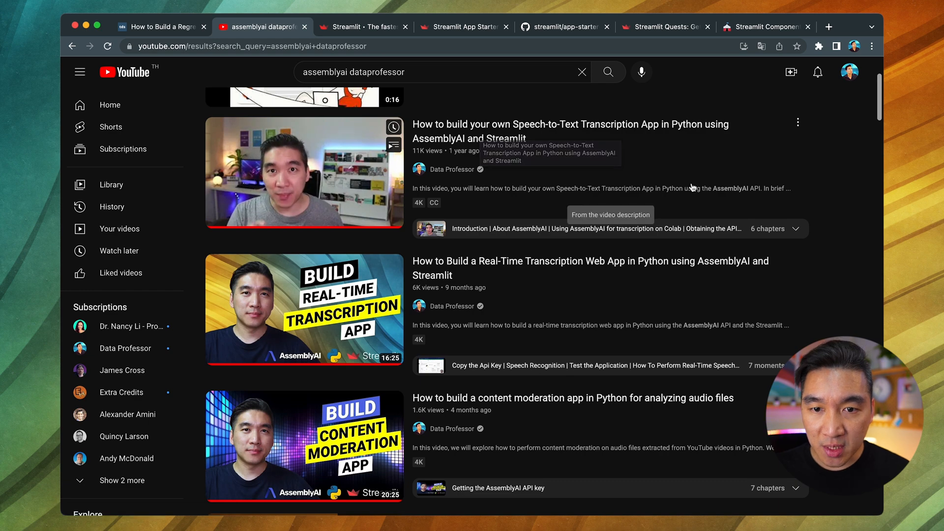
mouse_move(593, 158)
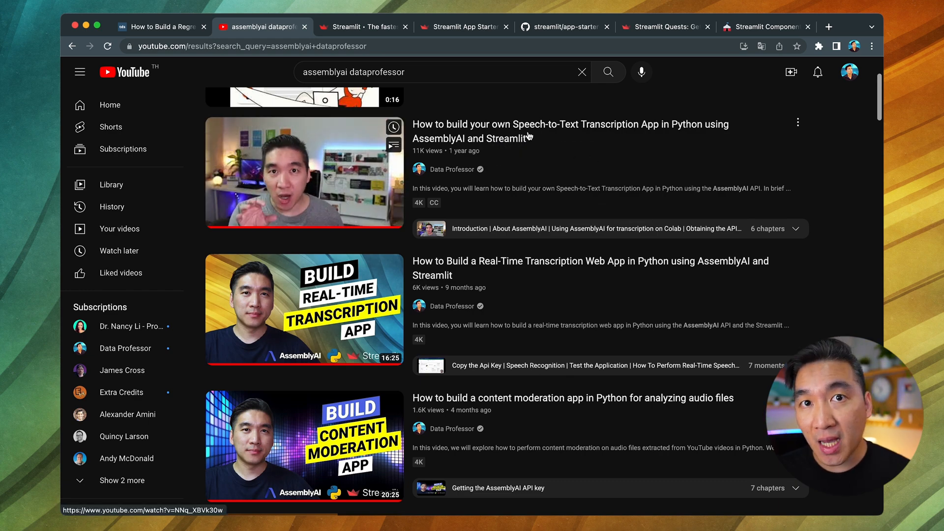
mouse_move(528, 136)
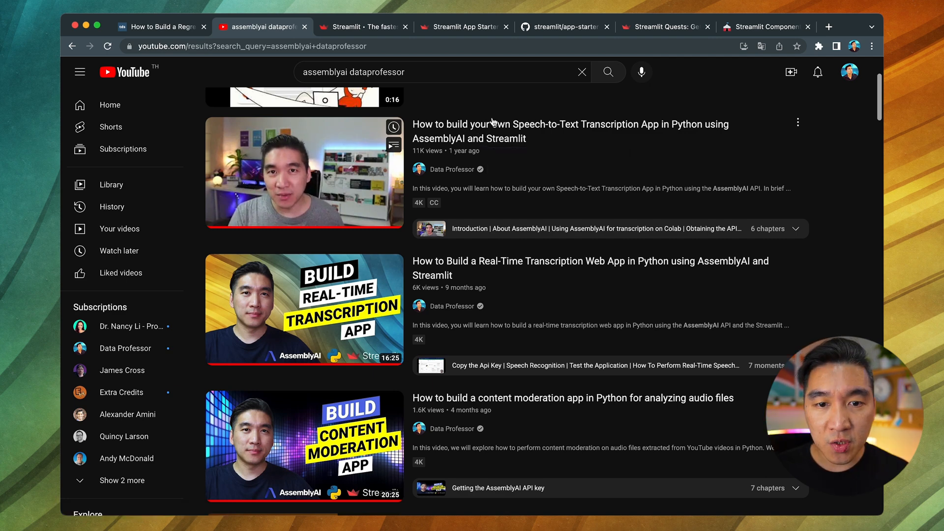
mouse_move(460, 139)
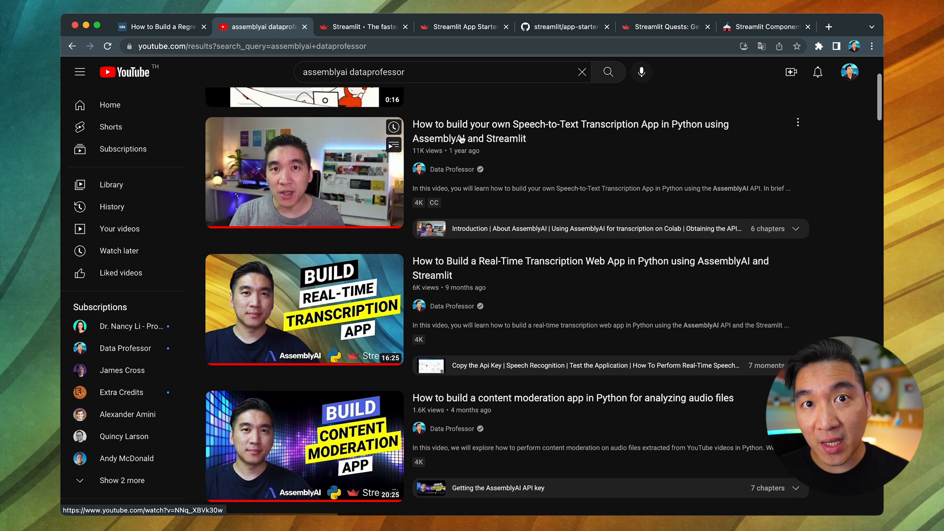
mouse_move(469, 131)
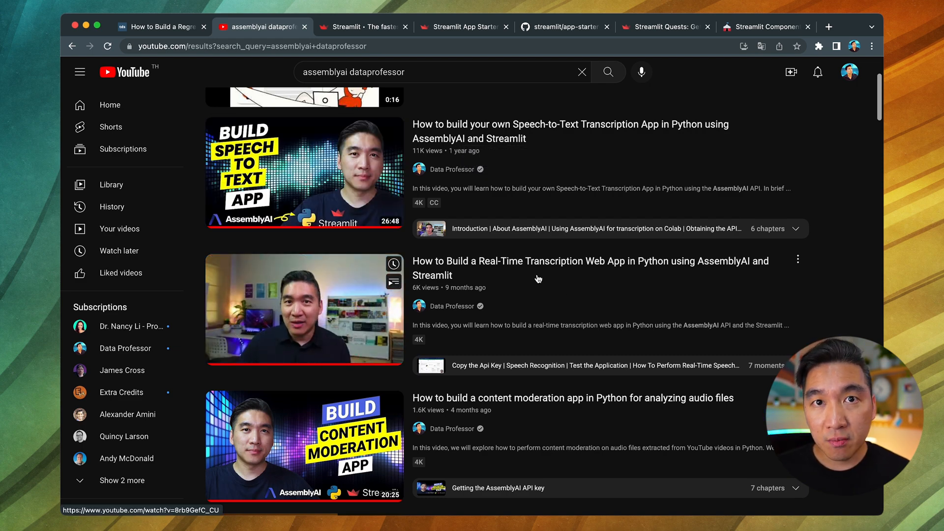
mouse_move(531, 284)
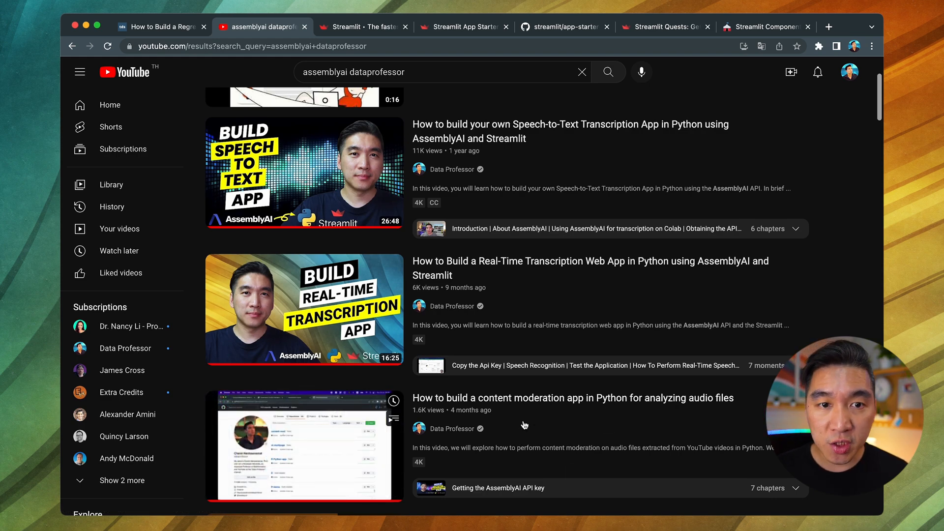
click(361, 26)
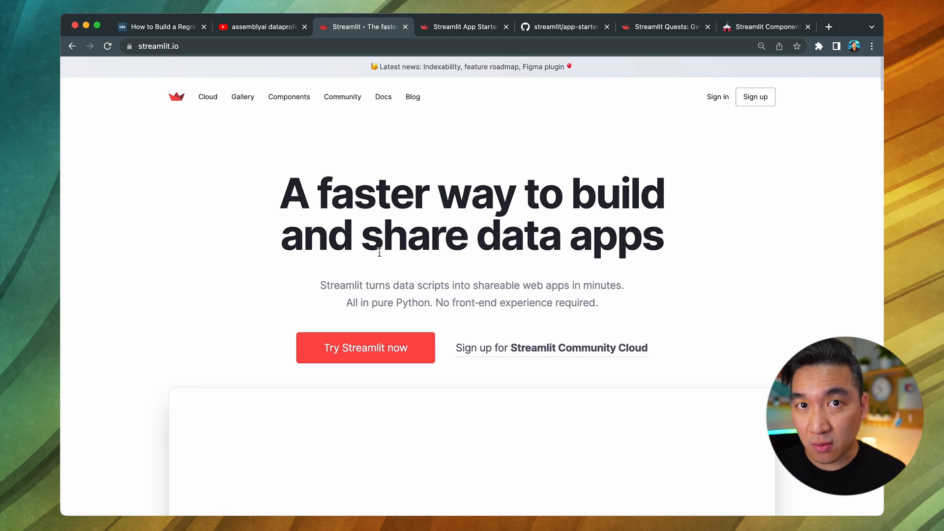
Step: Try the homepage demo with st.write(m.run(window=15)), then switch to the App Starter Kit post
scroll(down, 3)
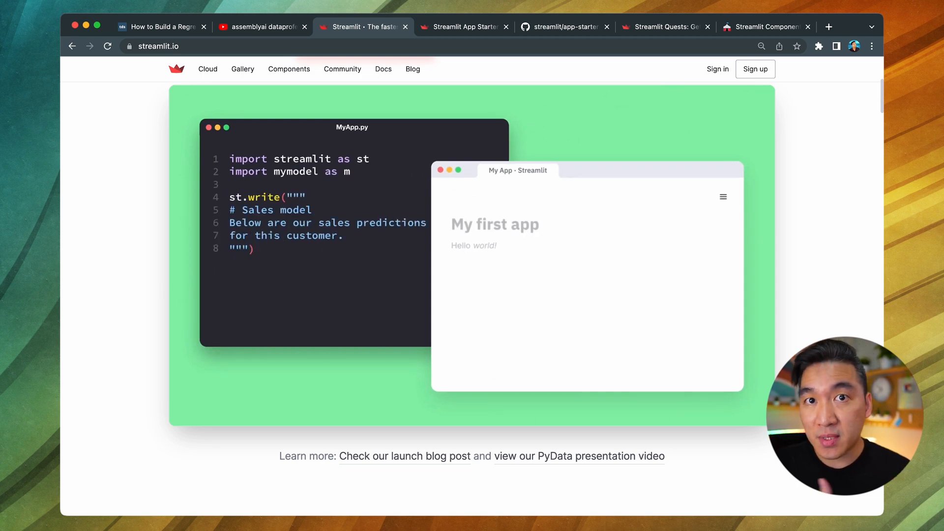
text(st.write(m.run(window=15)))
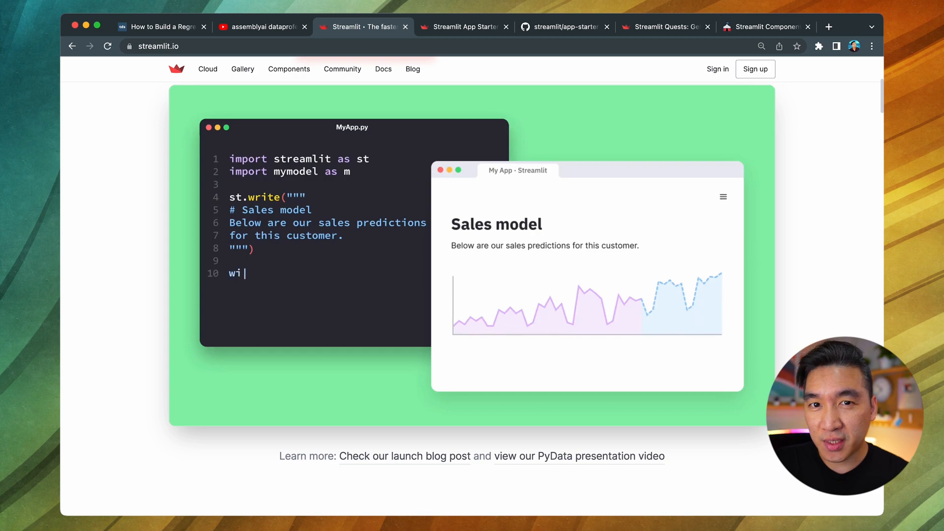
click(464, 27)
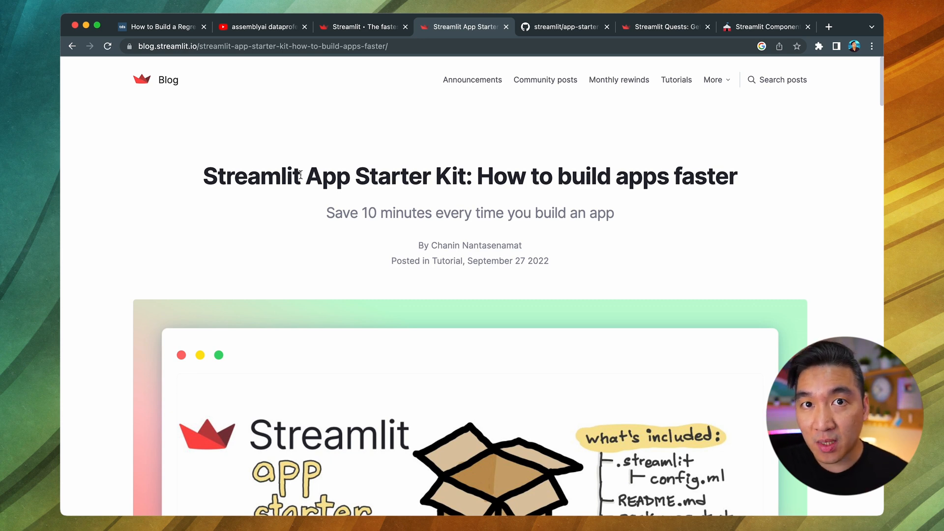
mouse_move(575, 158)
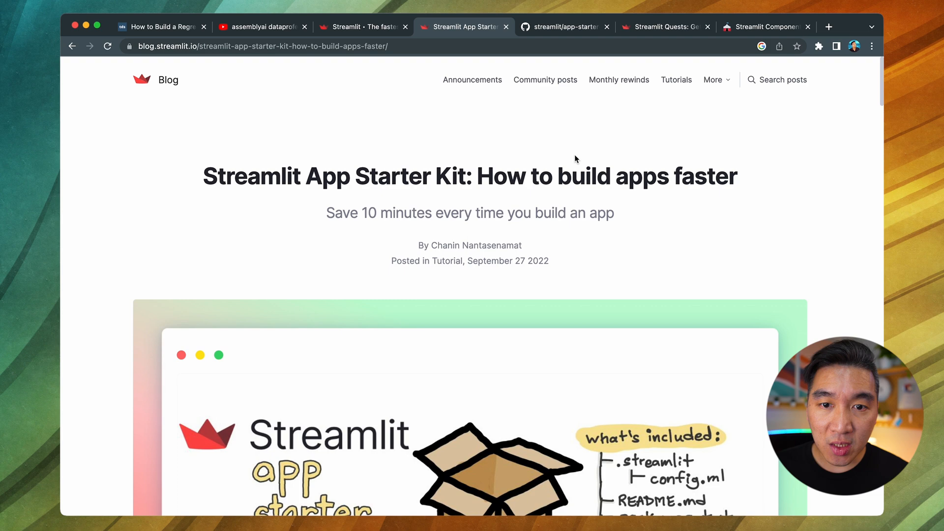
Step: View the streamlit/app-starter-kit GitHub repository tab, then the Streamlit Quests post tab
click(564, 26)
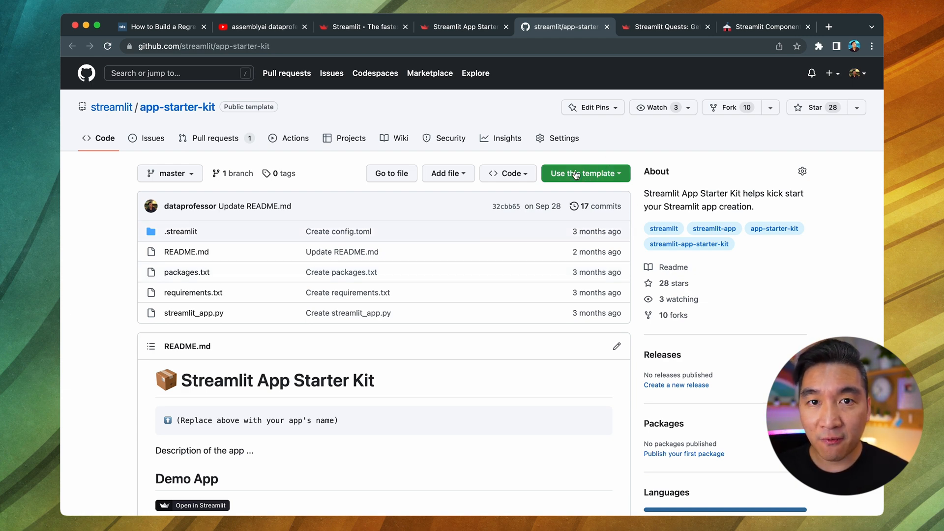
mouse_move(665, 27)
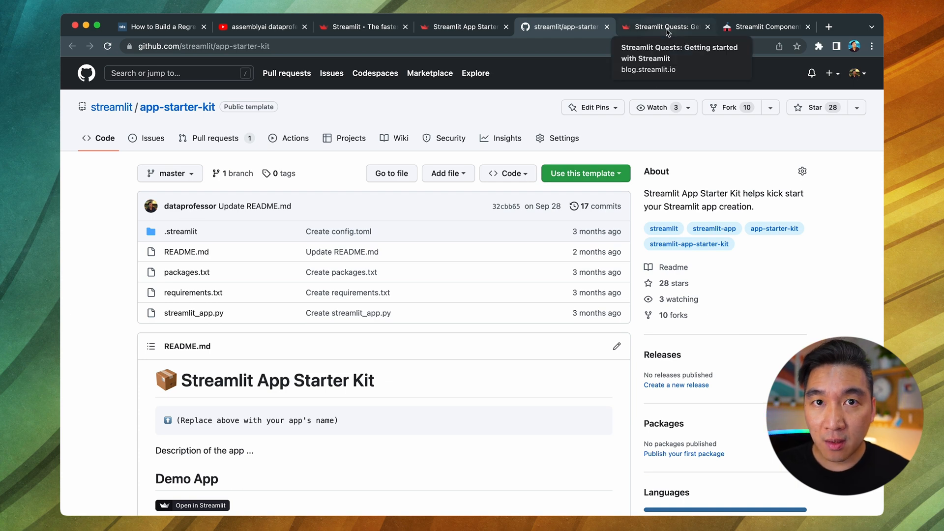
click(662, 27)
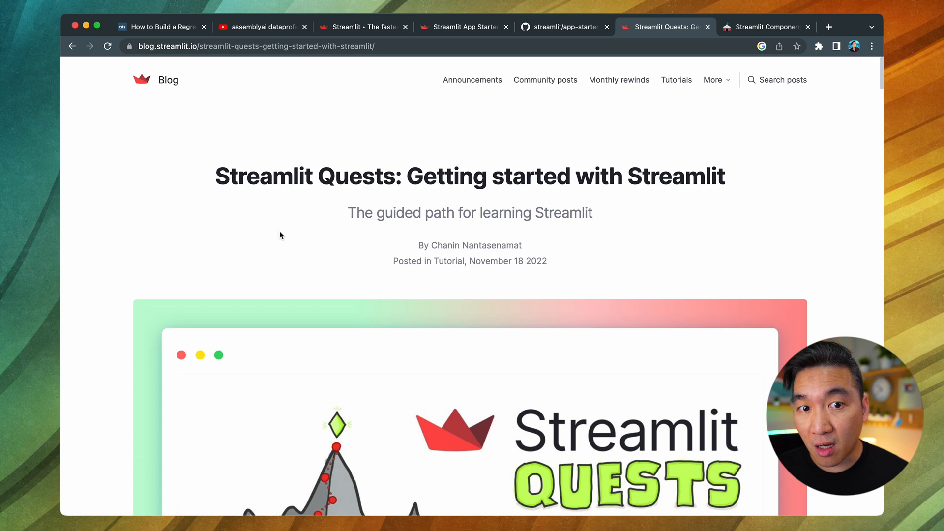
Step: Scroll to the Quests checklist and open 30days.streamlit.app in a new tab
scroll(down, 3)
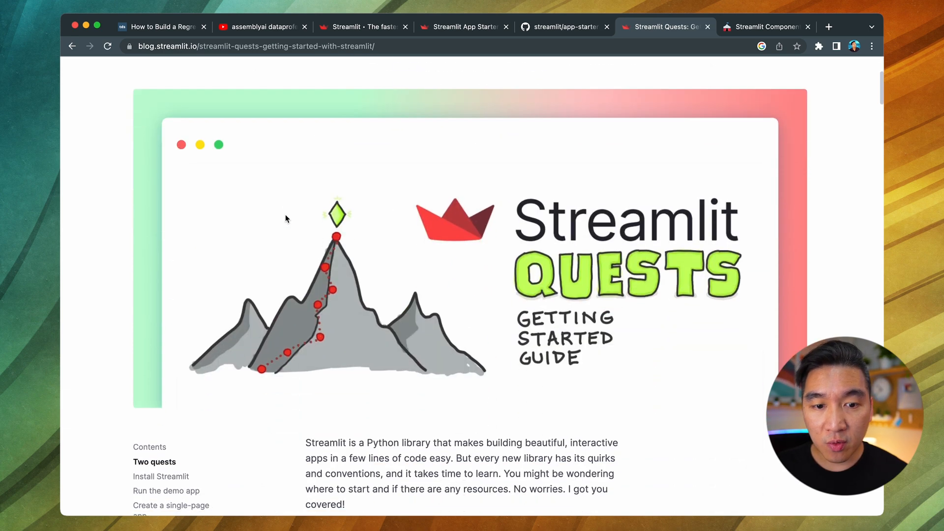
scroll(down, 3)
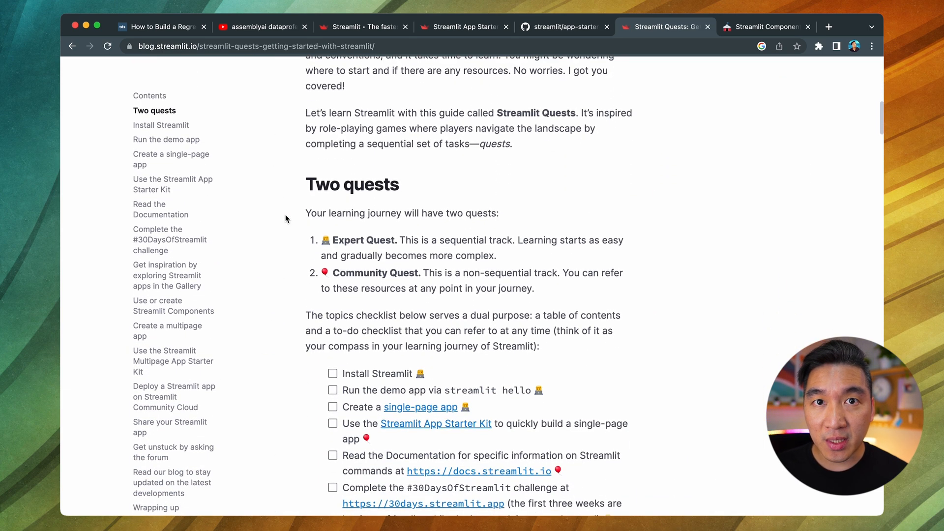
scroll(down, 3)
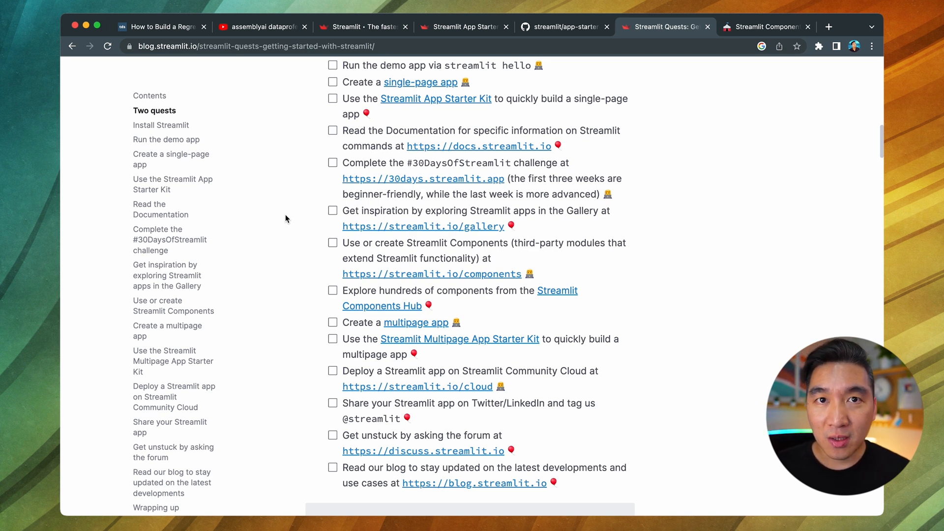
mouse_move(298, 204)
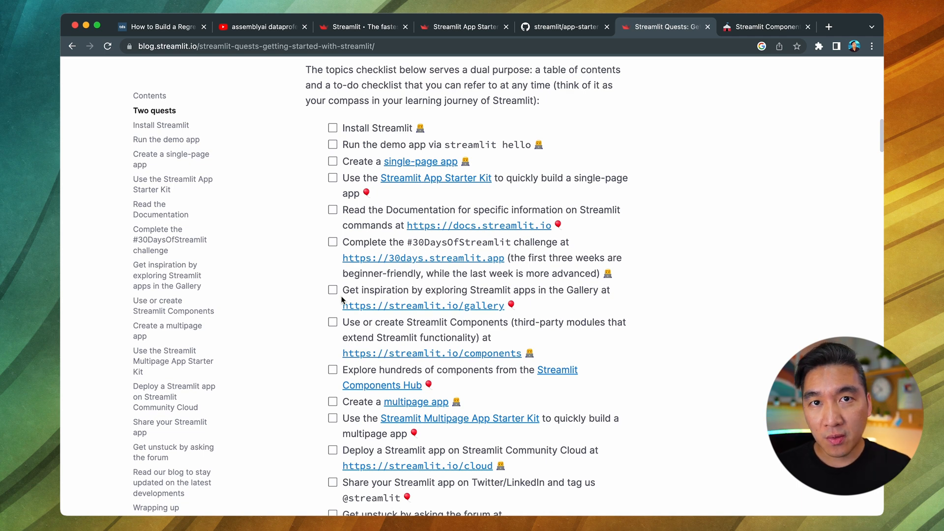
mouse_move(448, 191)
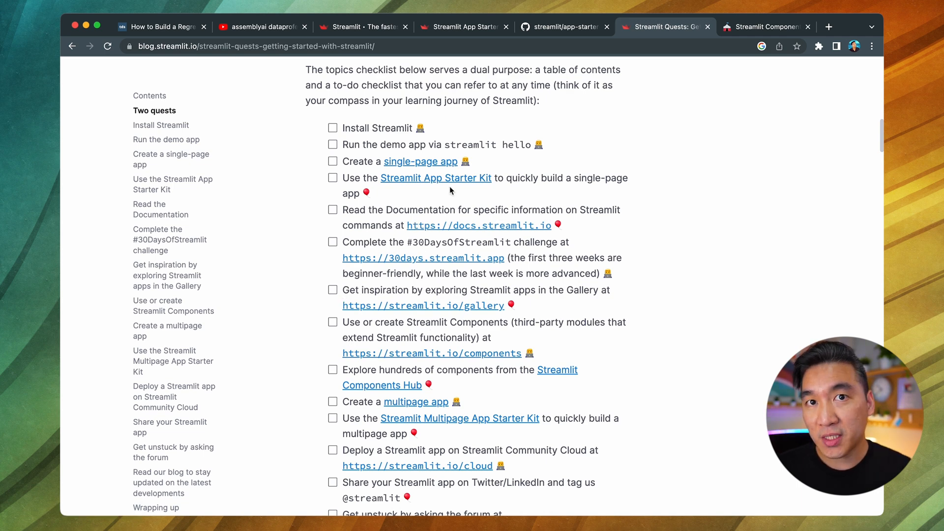
right_click(423, 257)
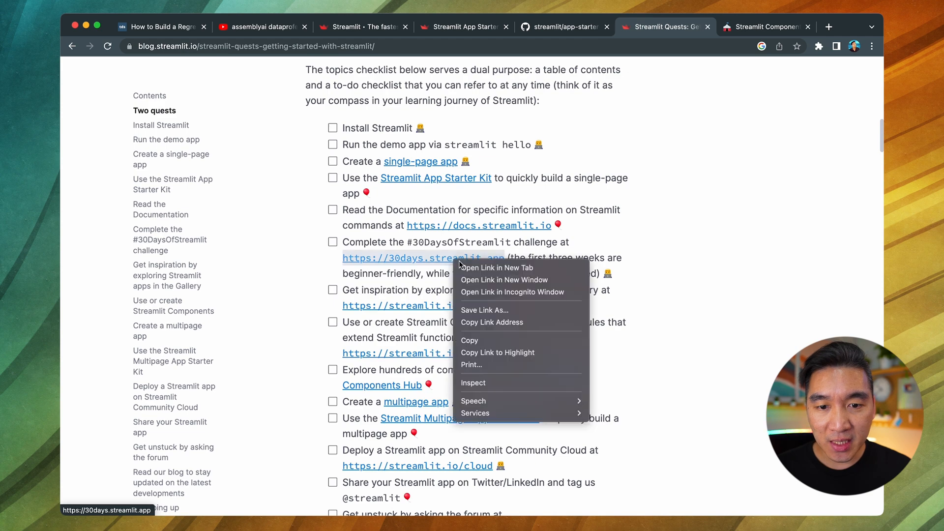
click(496, 268)
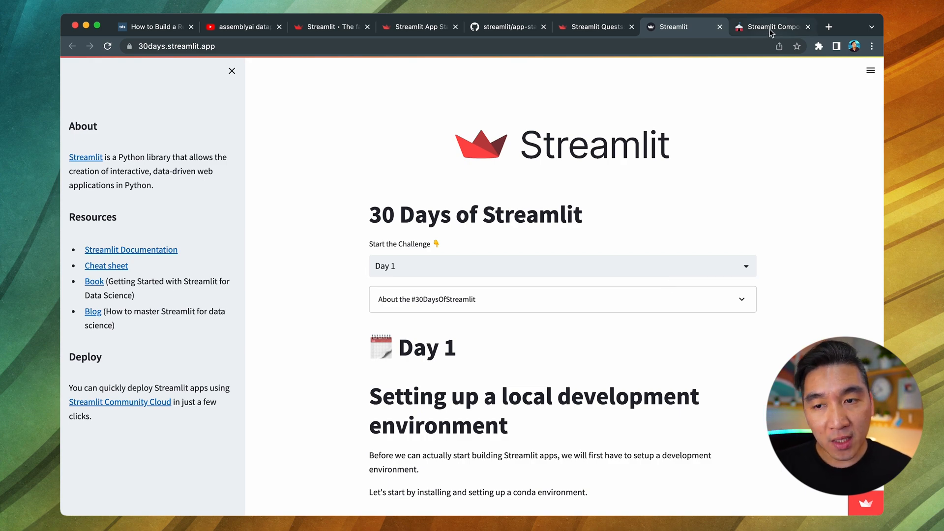
Step: Switch to the Streamlit Components Hub tab listing 264 components
click(772, 26)
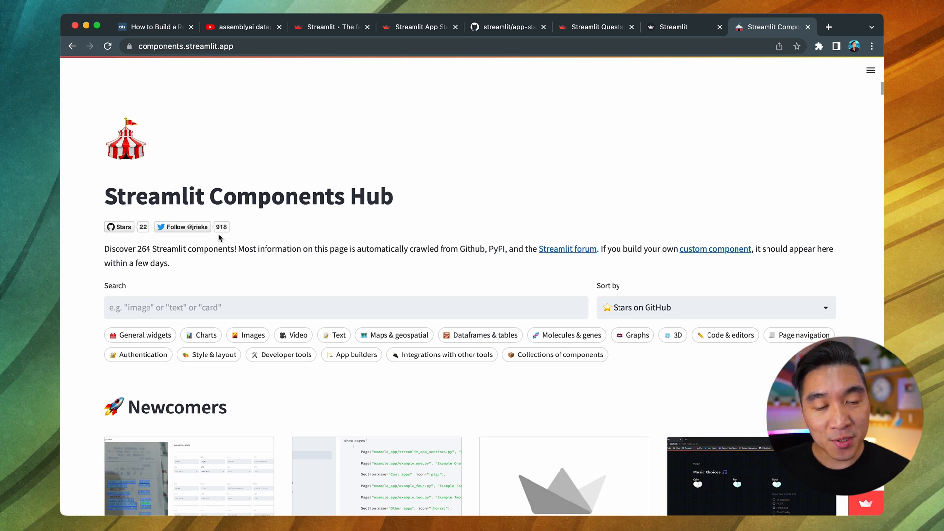
mouse_move(364, 298)
text(audio)
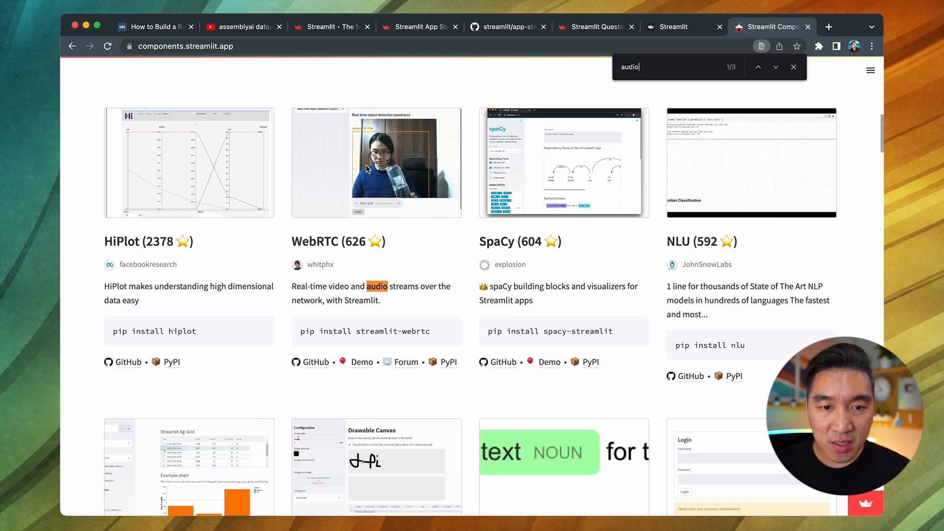
Step: Step through 'audio' find-in-page matches to the Streamlit Audio Recorder component
scroll(down, 3)
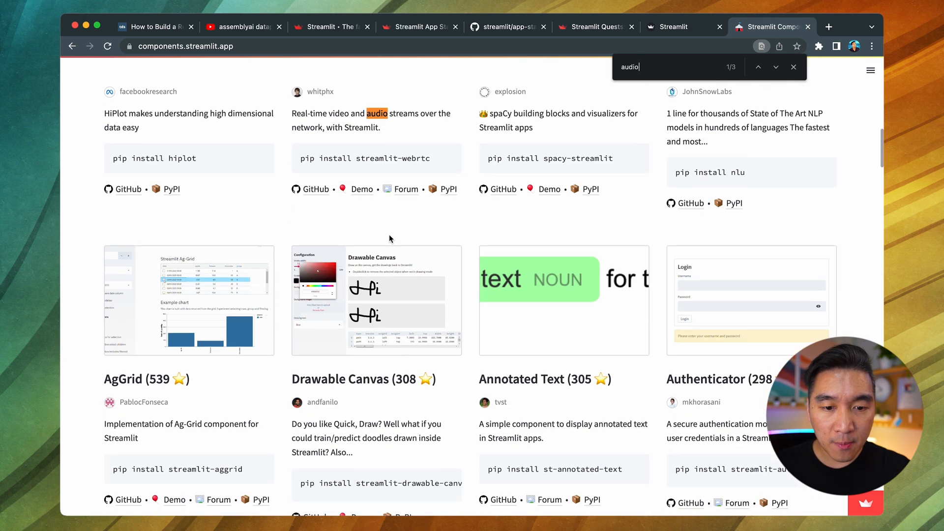
click(758, 67)
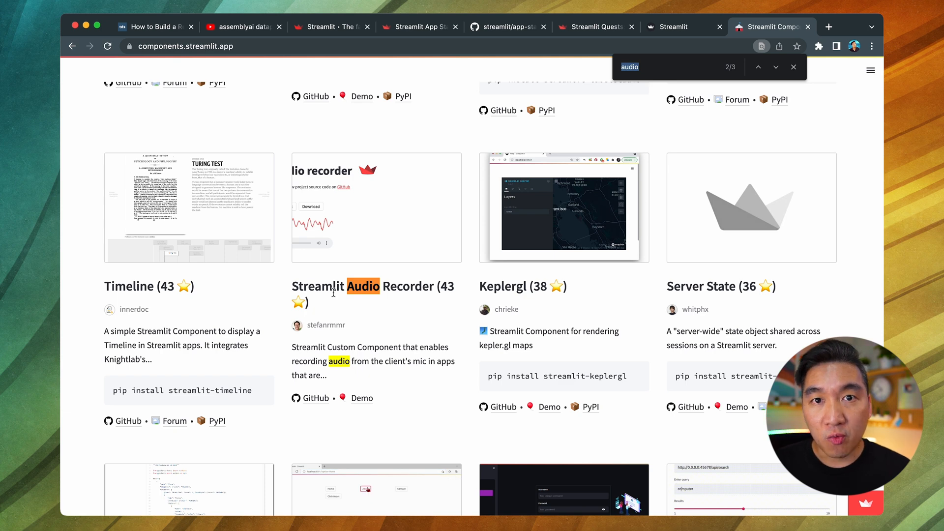
mouse_move(349, 306)
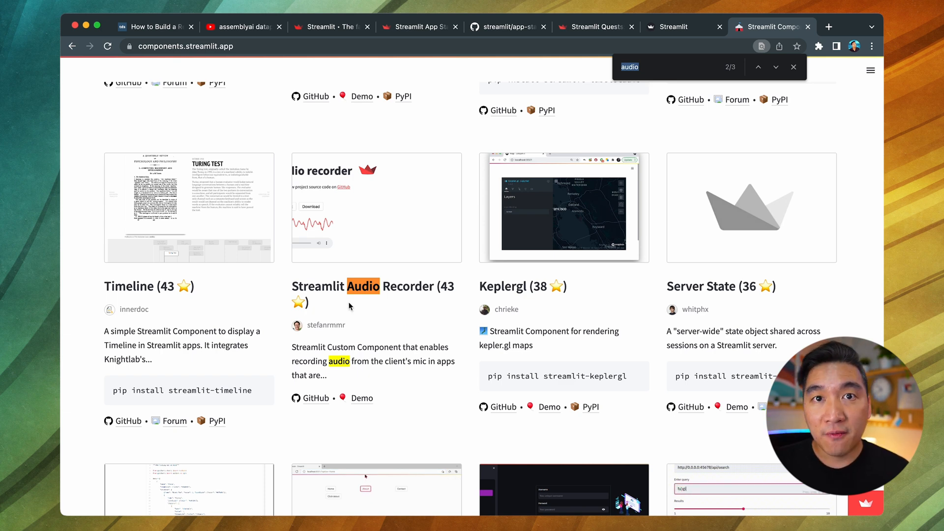